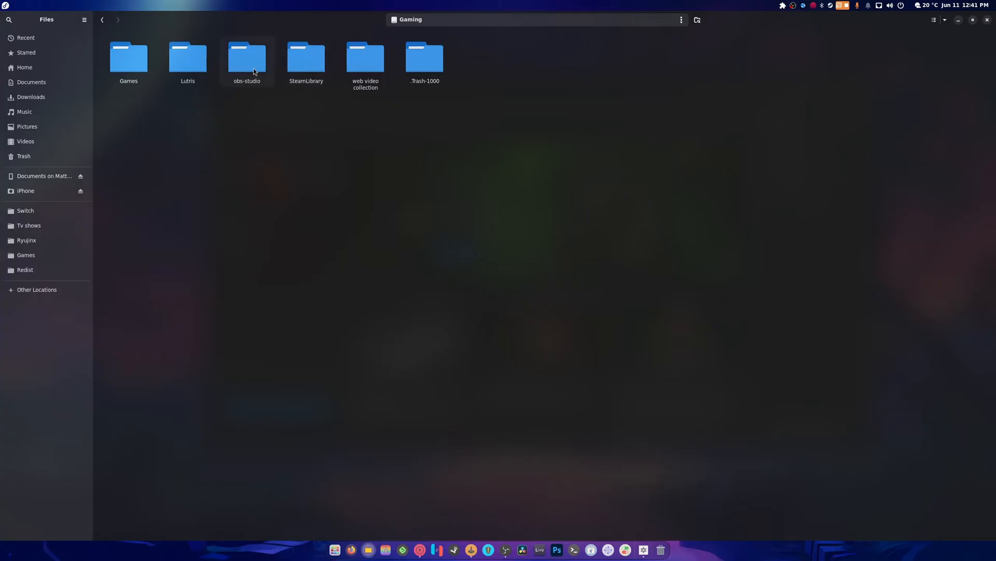
Reach dxvk.conf in Games > Diablo IV and bring up its open-with options.
double_click(129, 56)
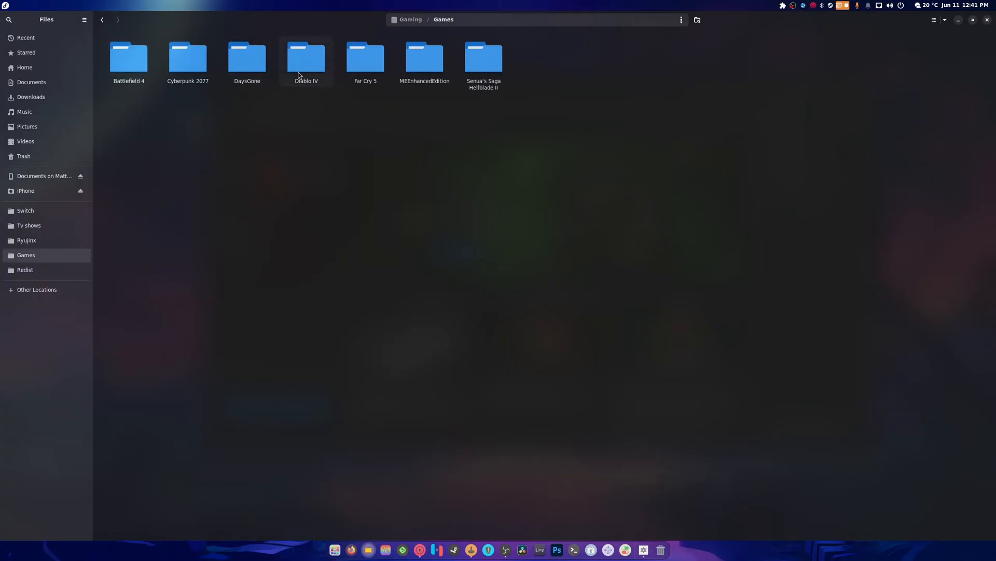
double_click(305, 56)
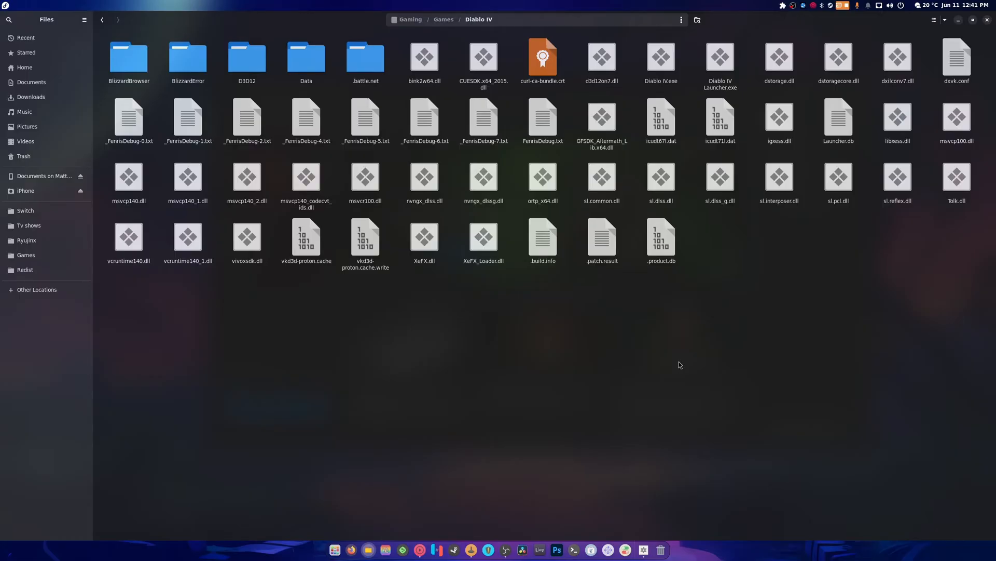
mouse_move(674, 360)
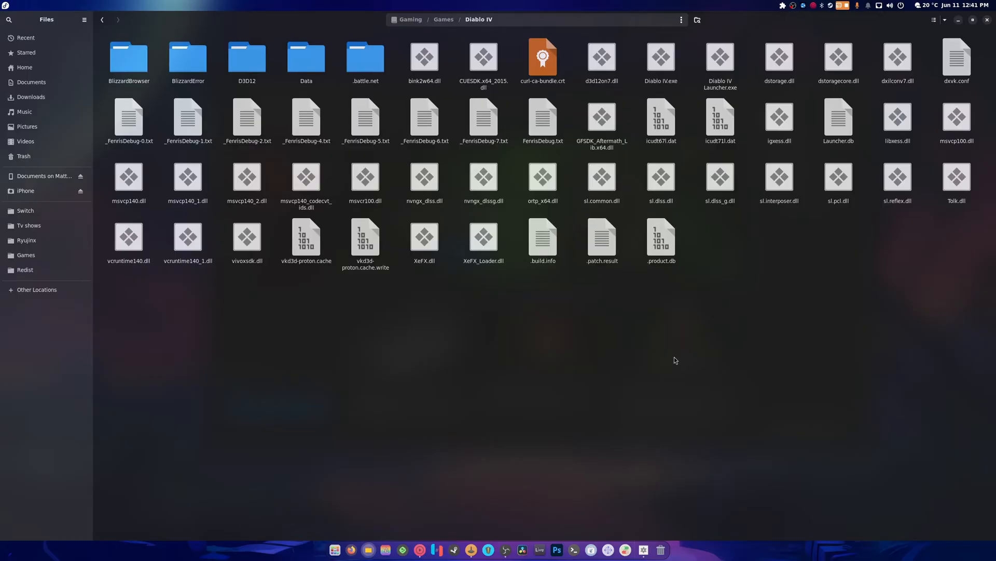
right_click(956, 57)
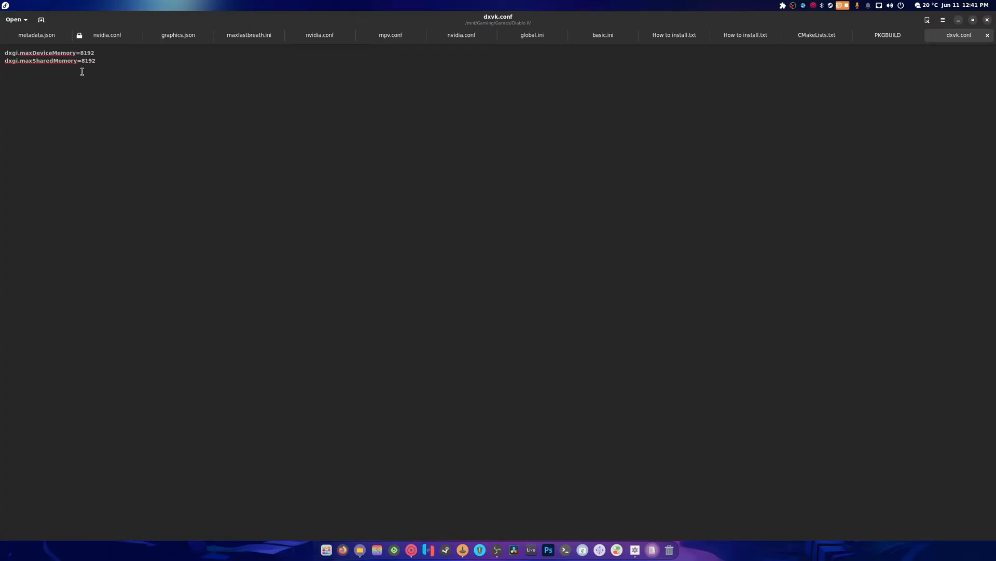
mouse_move(118, 84)
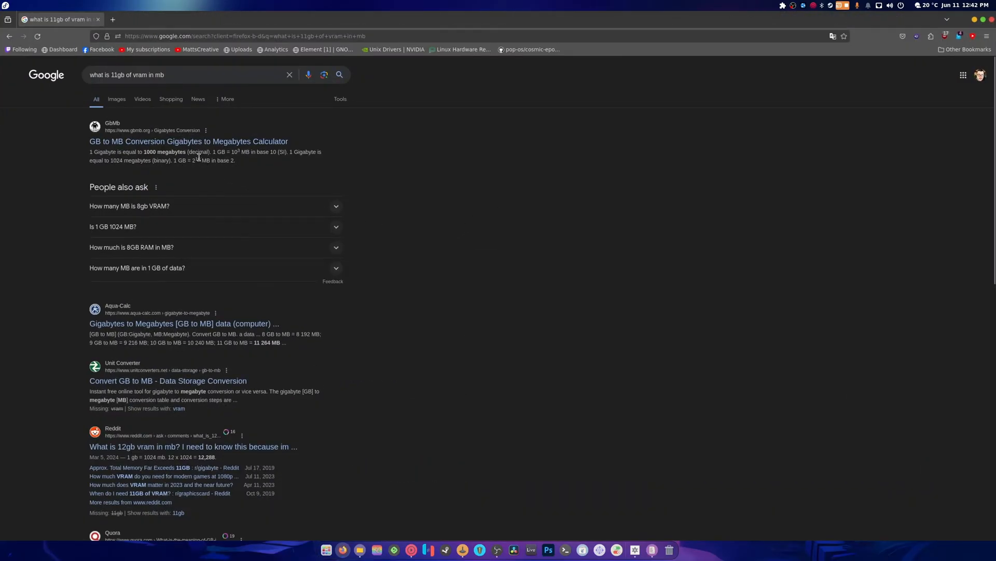
Convert 11 GB on gbmb.org, giving 11000 MB decimal and 11264 MB binary.
click(188, 142)
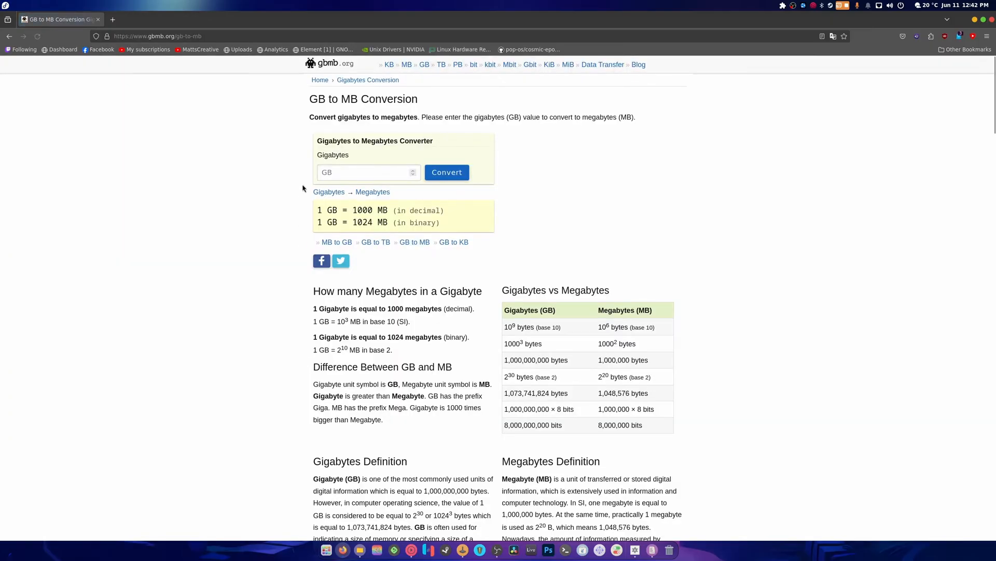
text(11)
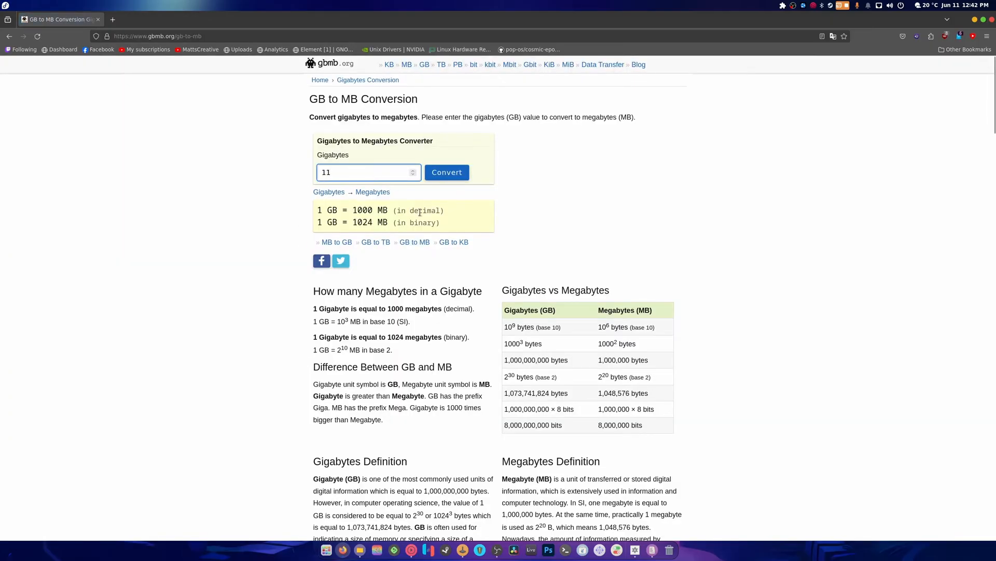
click(446, 171)
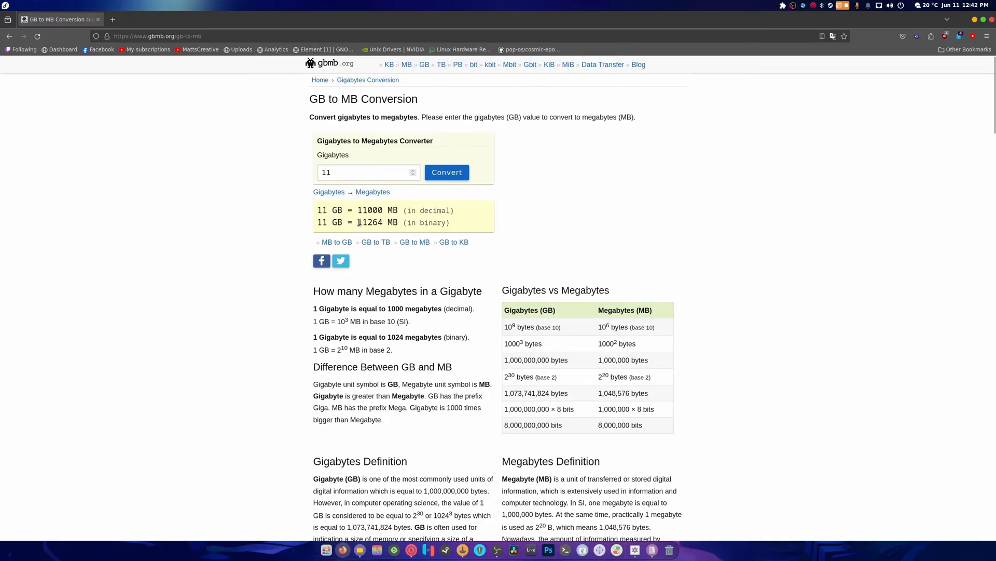
right_click(369, 222)
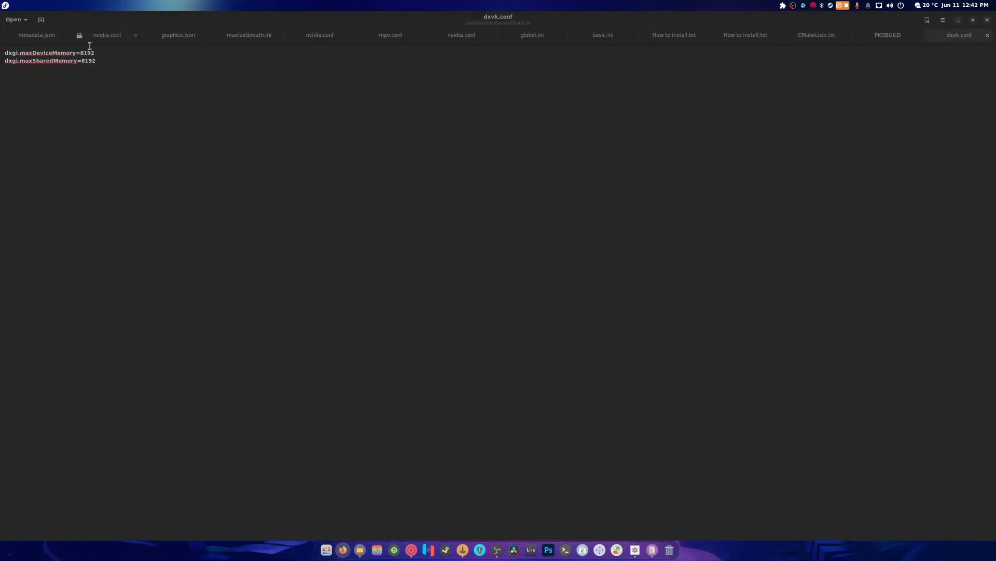
Replace the 8192 memory limits in dxvk.conf with 11264 and then 11000, and save.
double_click(87, 53)
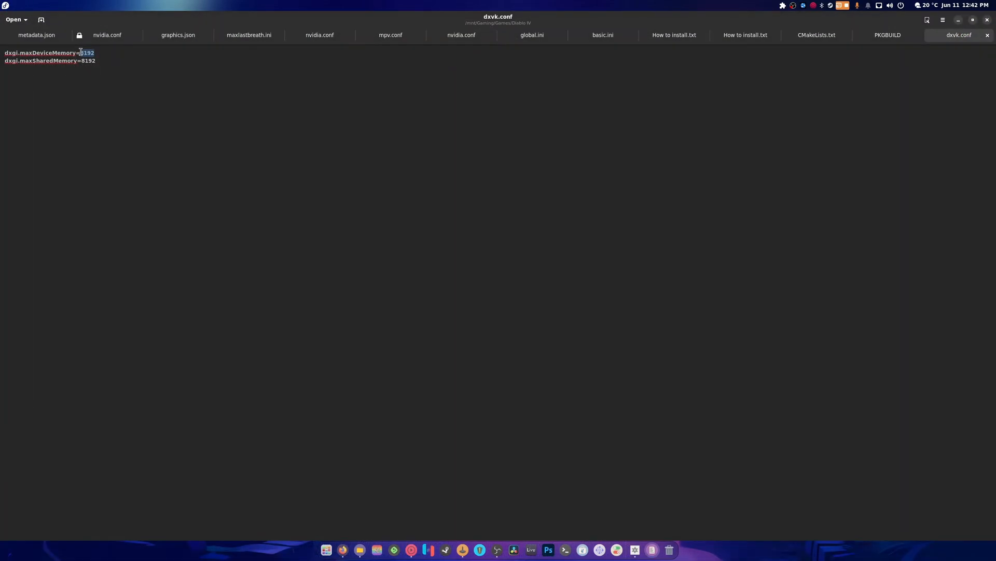
text(11264)
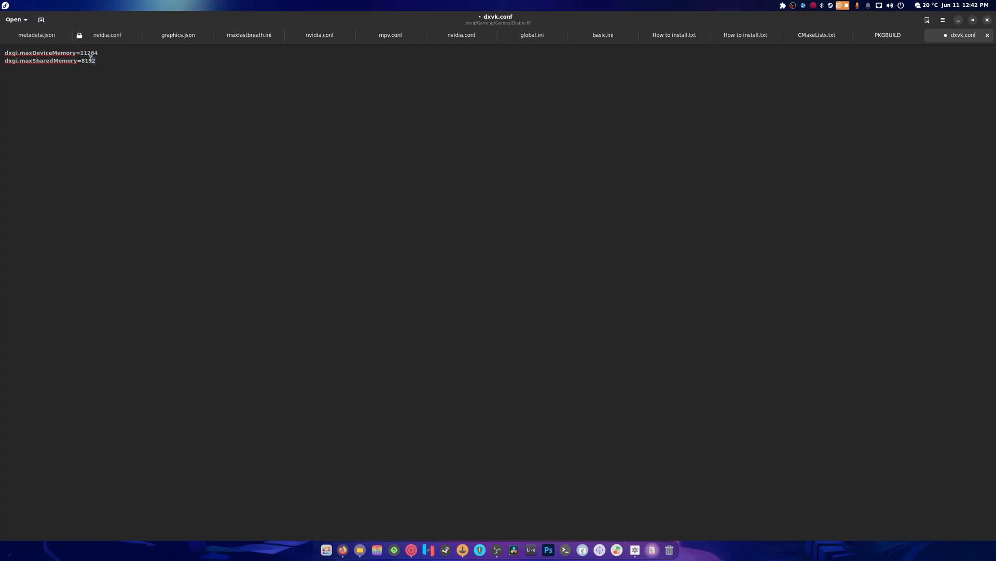
text(11264)
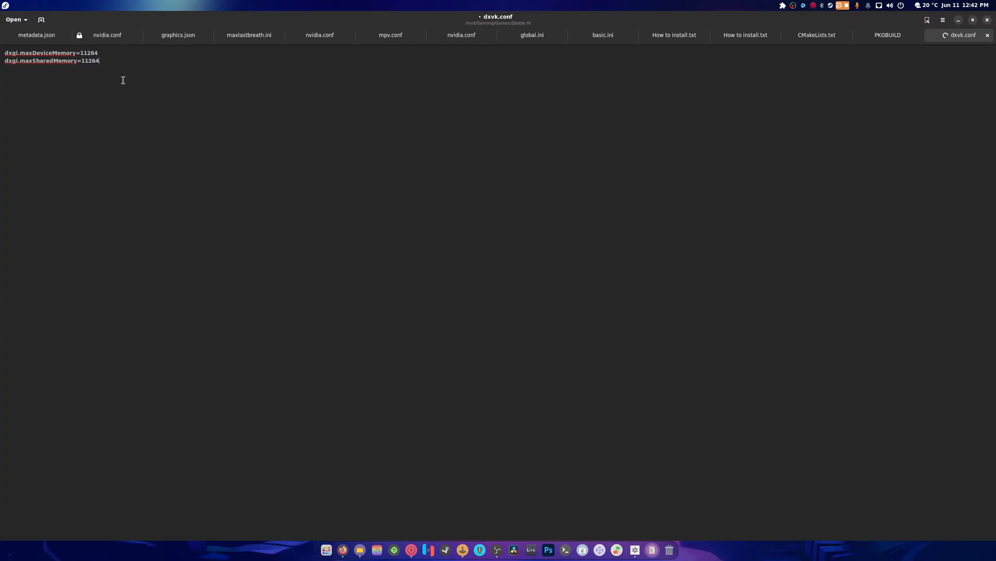
key(BackSpace)
text(000)
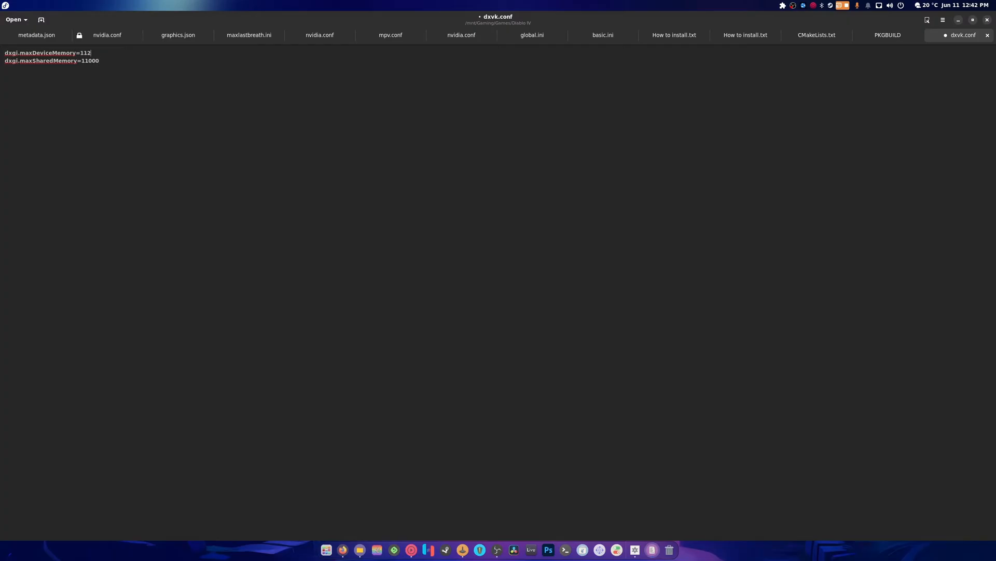
text(1000)
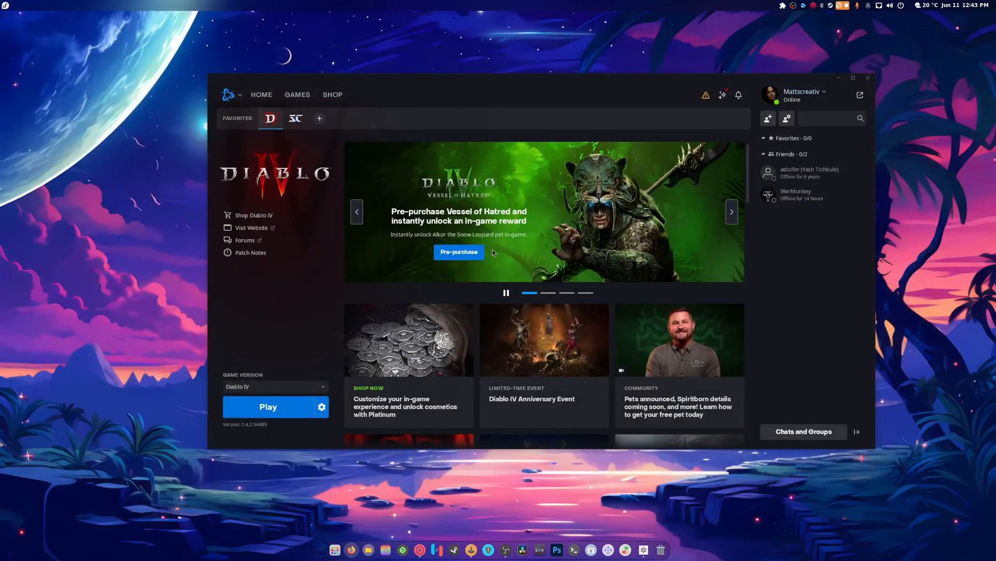
Start Diablo IV from its Battle.net Play button.
click(267, 406)
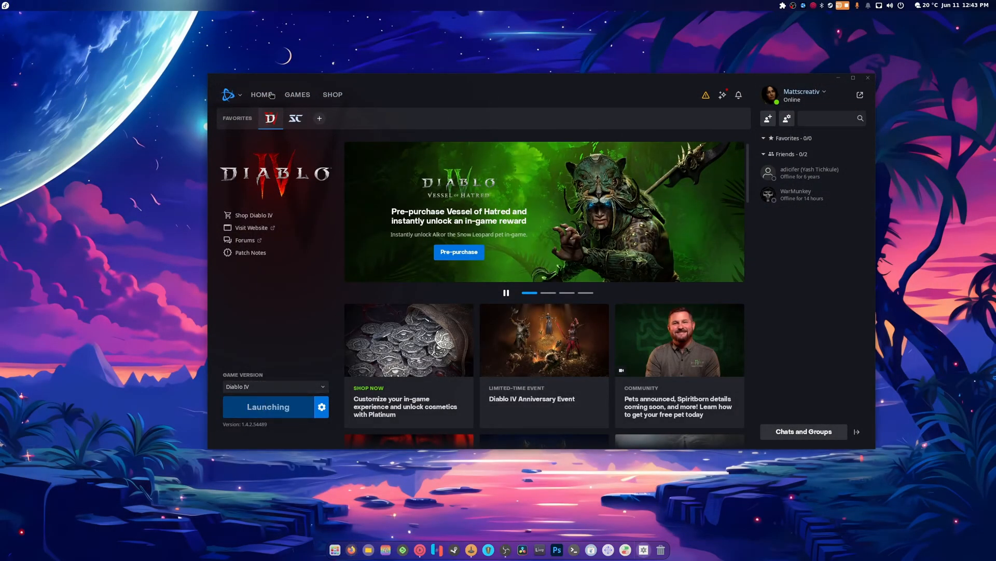
click(267, 407)
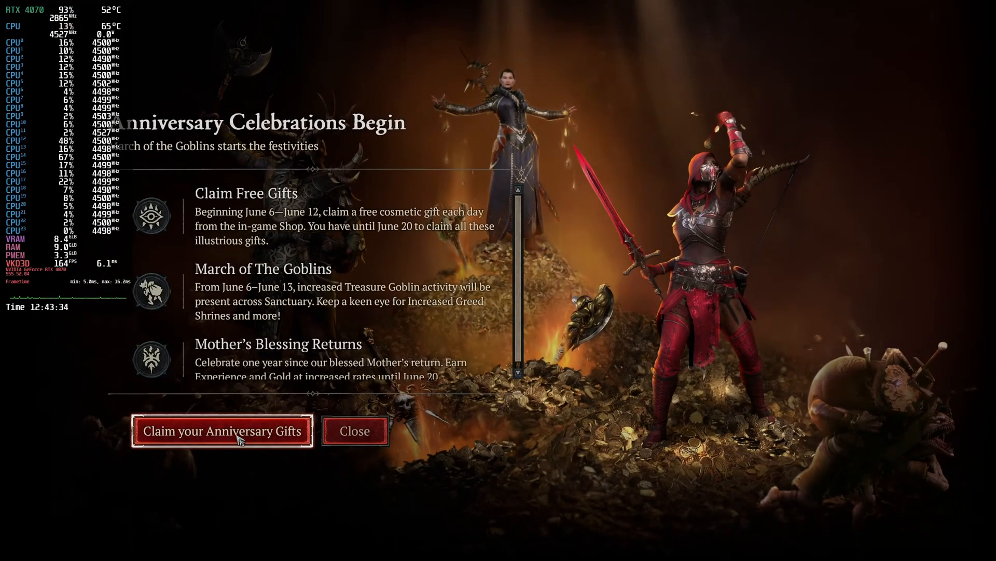
Claim The Nightmare mount for free under the shop's Cosmetics Anniversary Gifts.
click(354, 431)
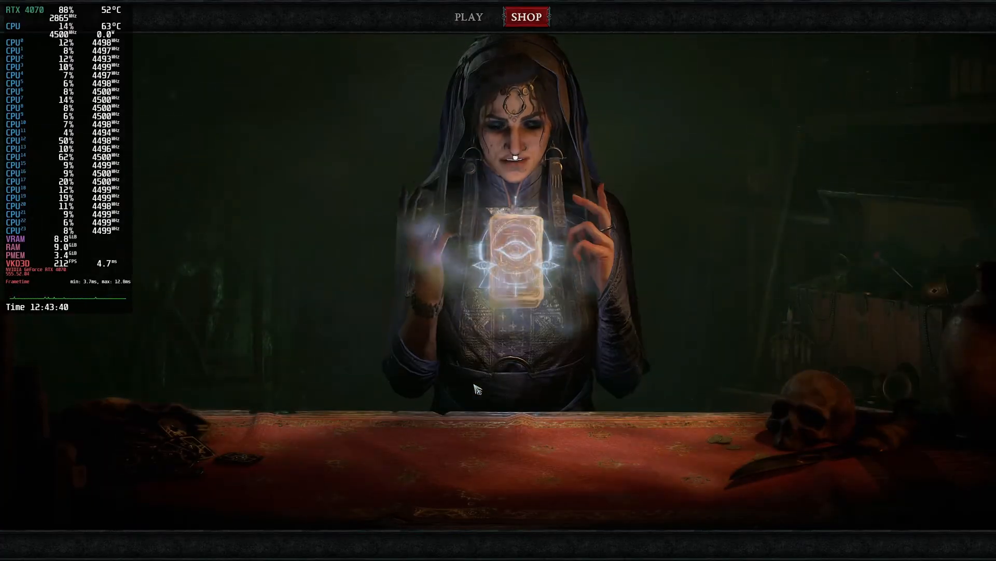
click(525, 16)
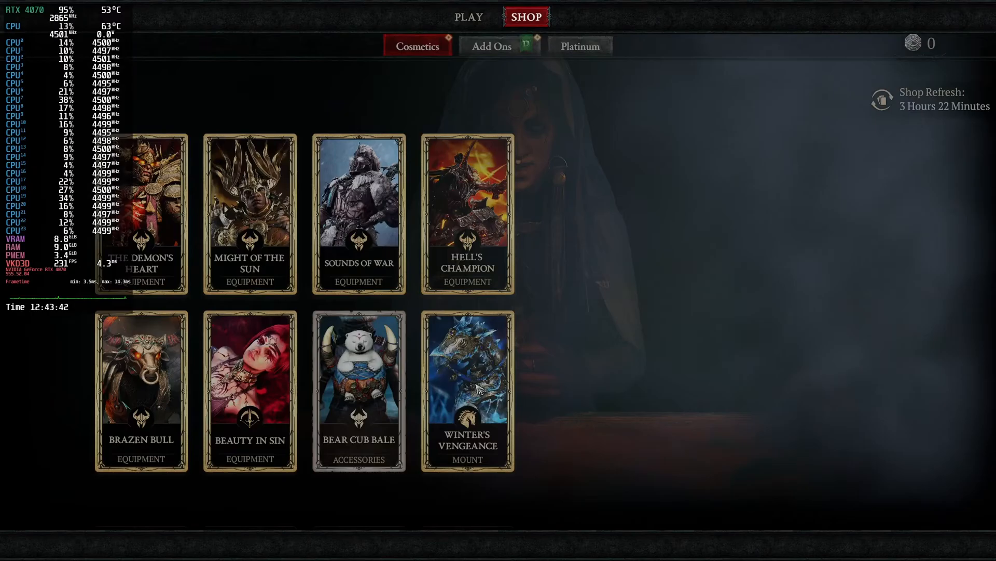
scroll(down, 3)
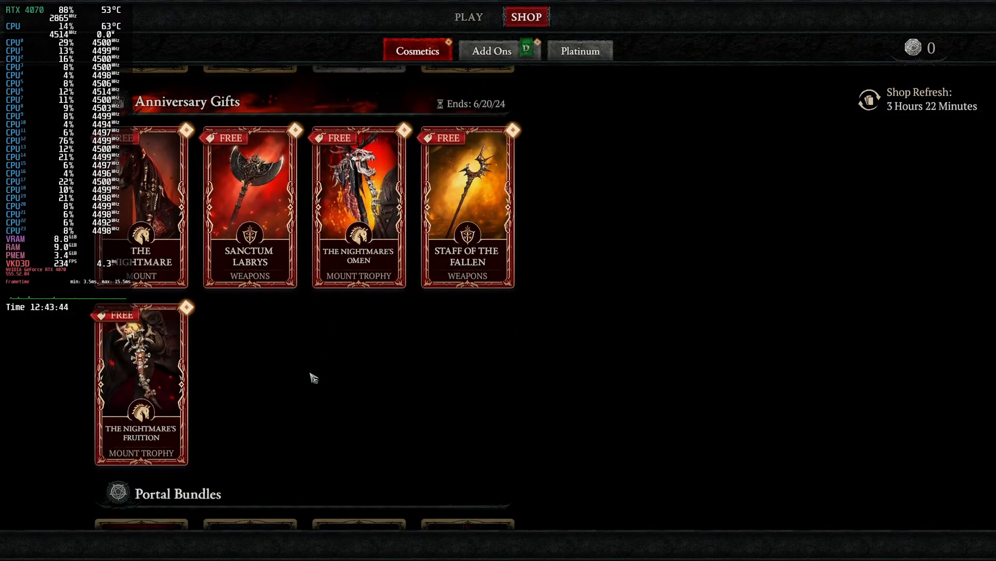
click(141, 204)
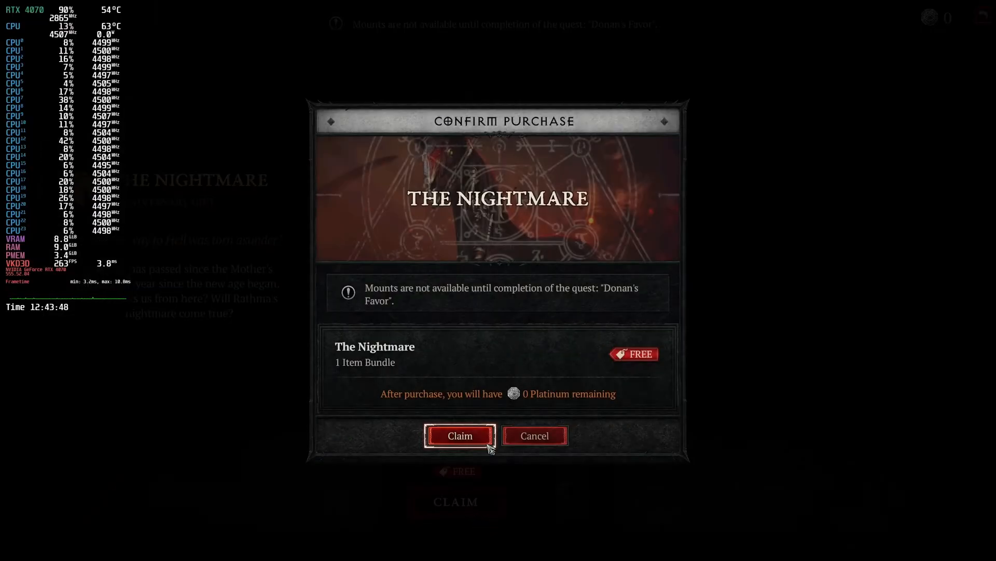
click(460, 435)
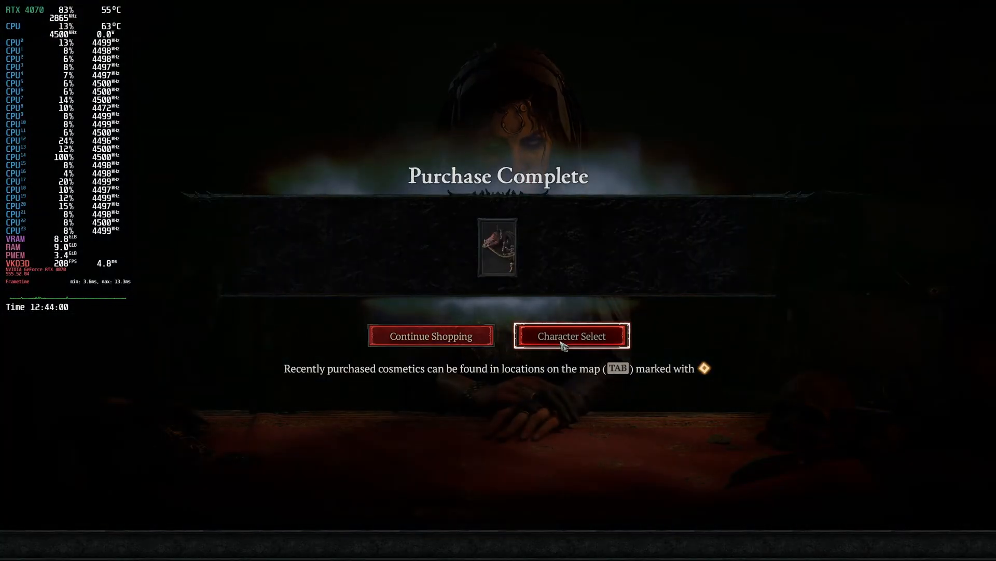
Go back to Character Select and start the game with the existing character.
click(571, 335)
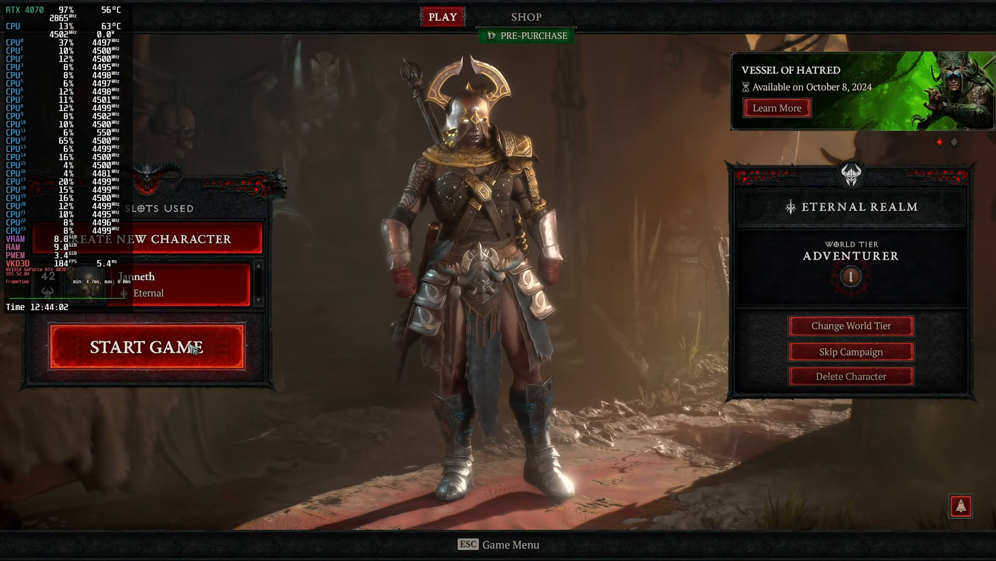
click(146, 347)
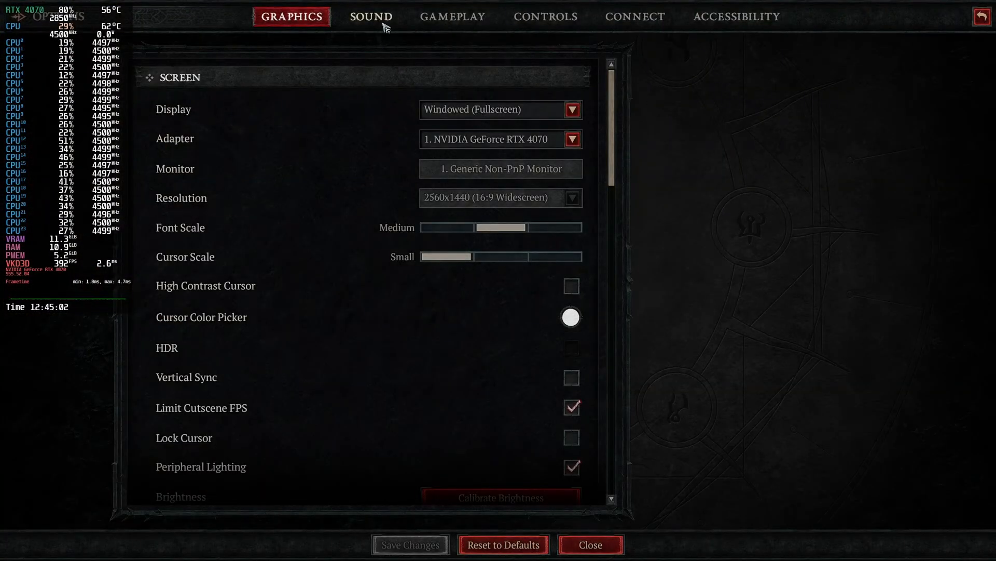
Scroll through the Graphics options (DLSS Performance, Reflex Boost, custom preset) and close them.
scroll(down, 3)
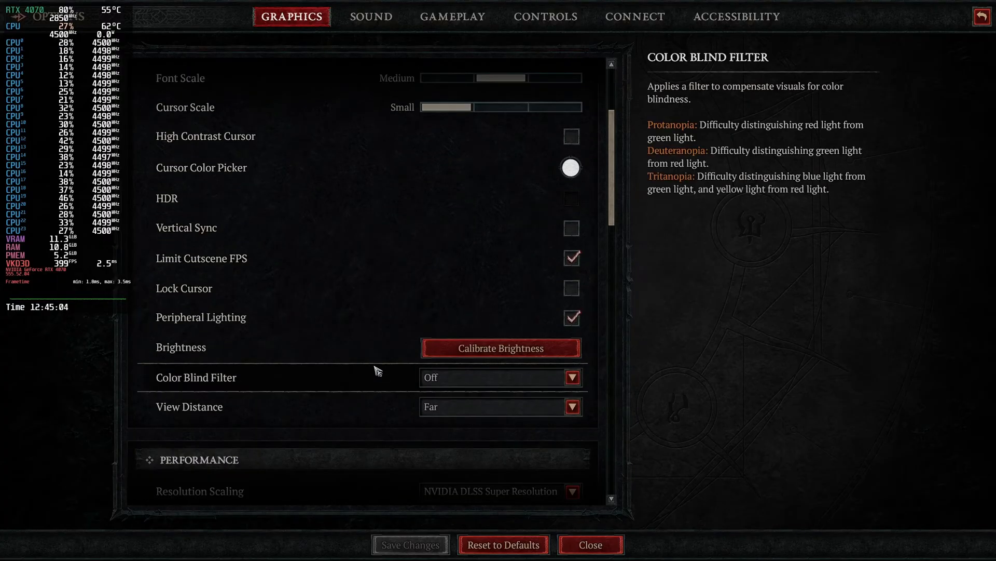
scroll(down, 3)
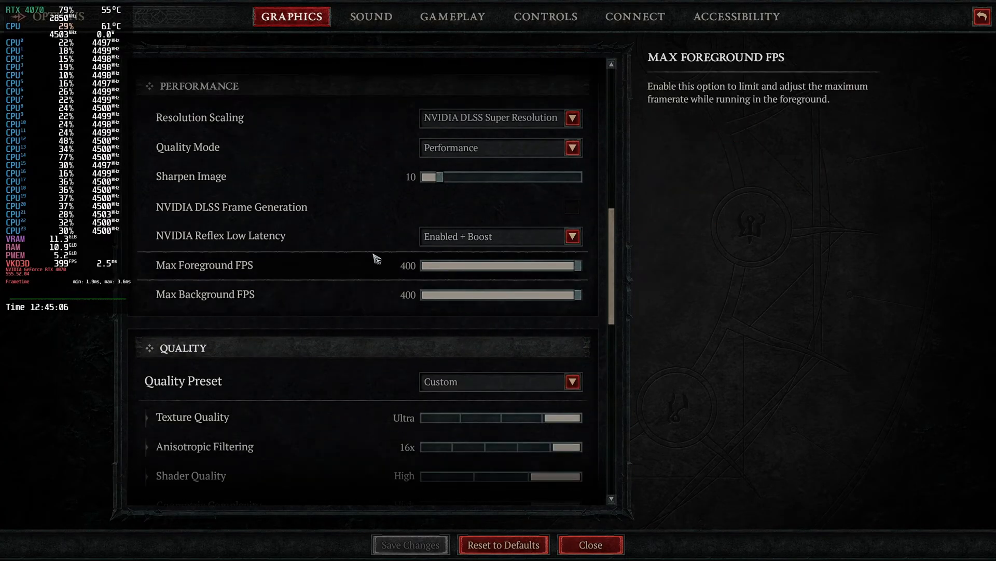
scroll(down, 3)
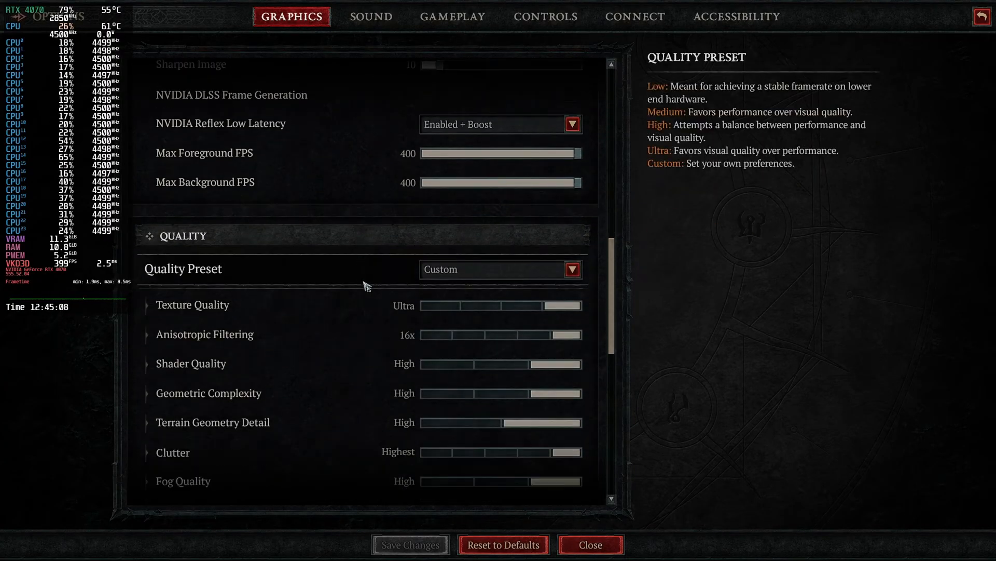
click(590, 545)
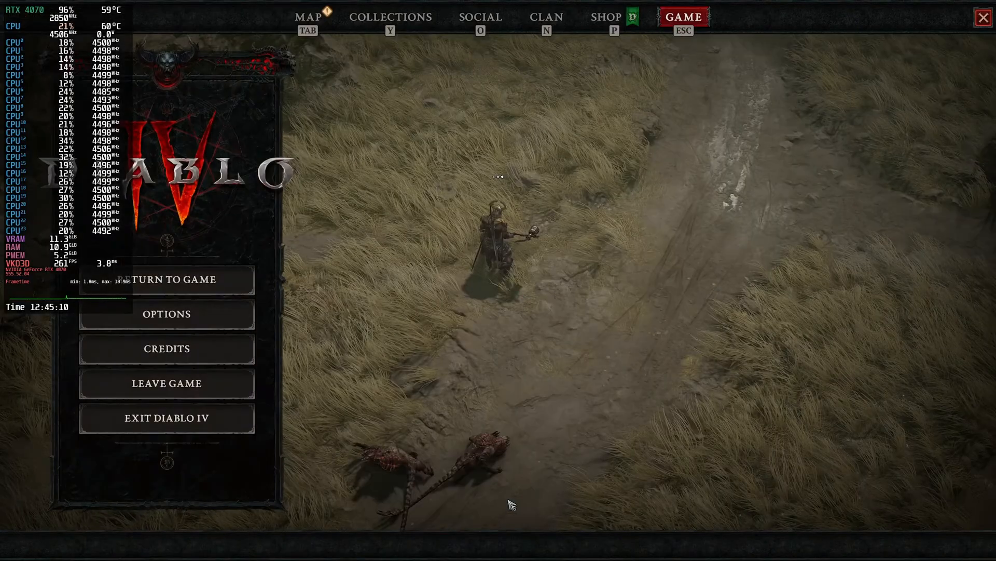
Teleport via the map to the Zarbinzet waypoint and walk up through the town.
click(308, 18)
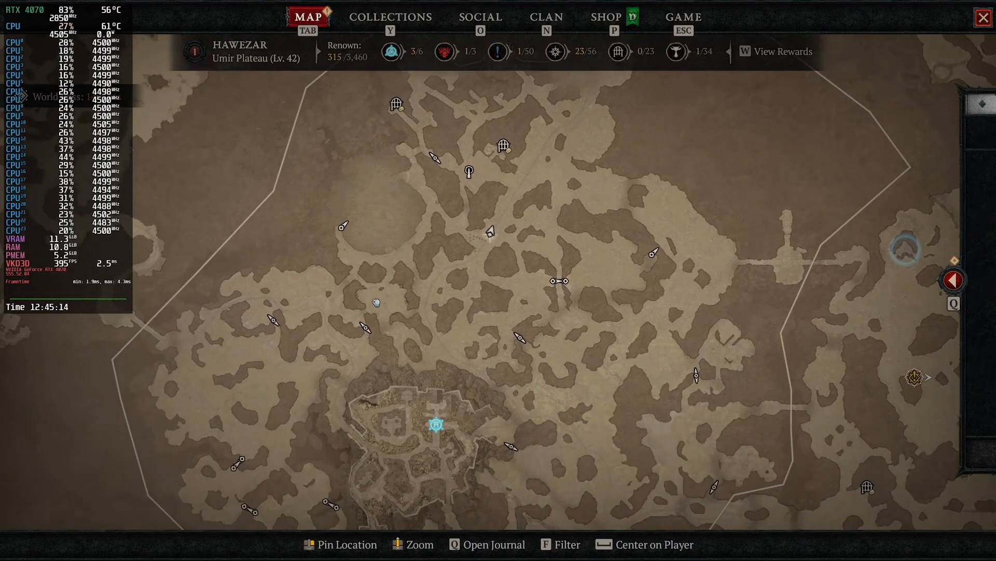
click(436, 424)
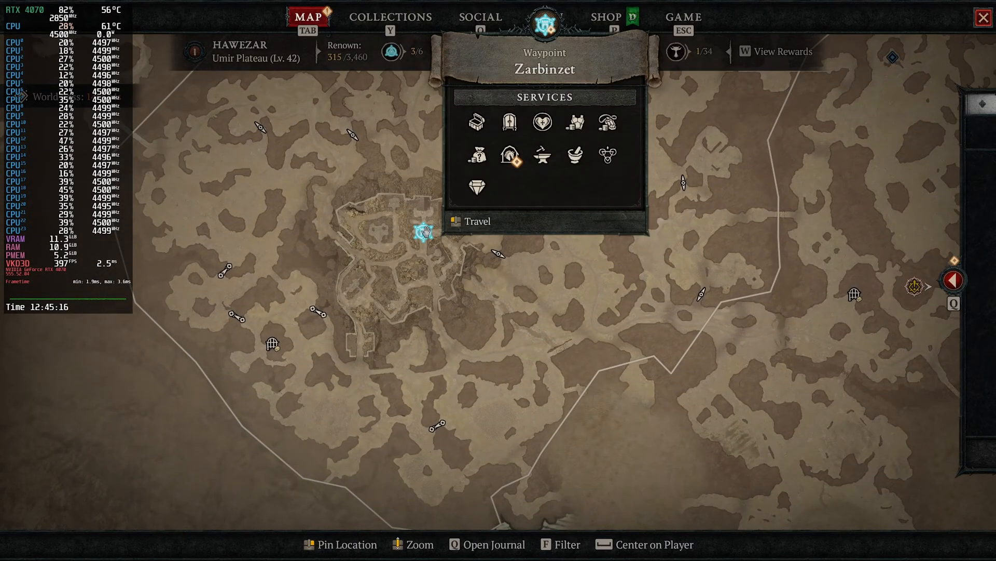
click(475, 221)
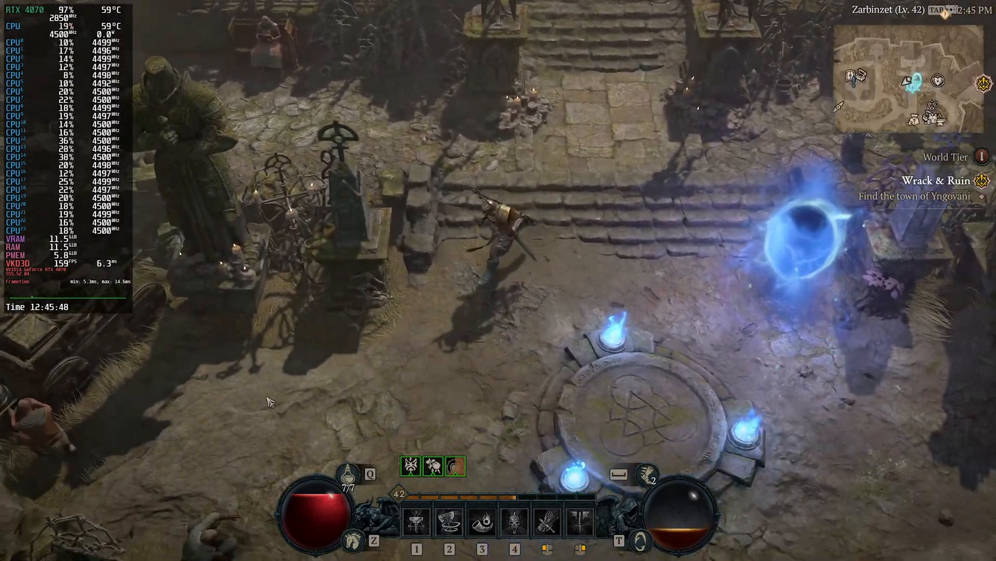
click(560, 401)
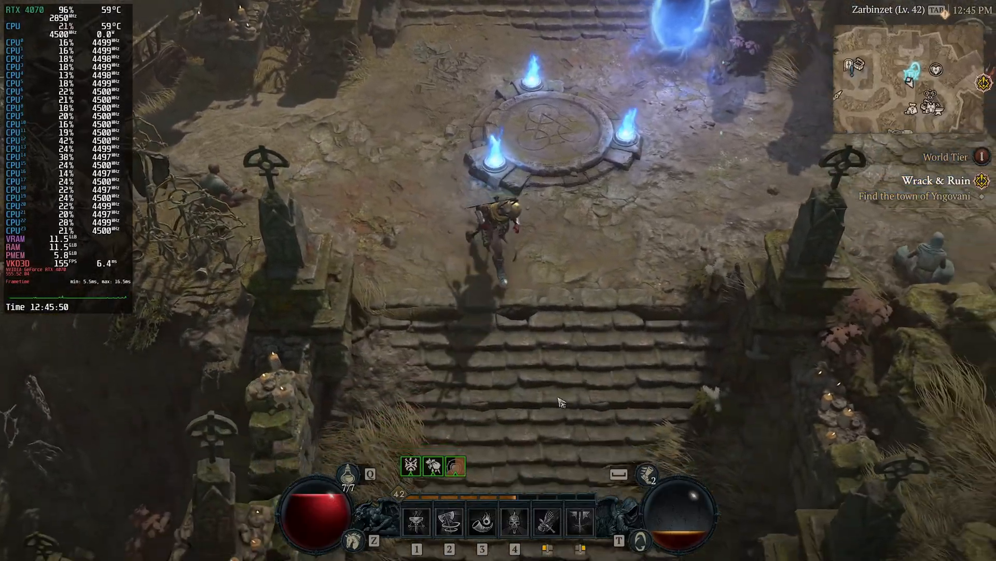